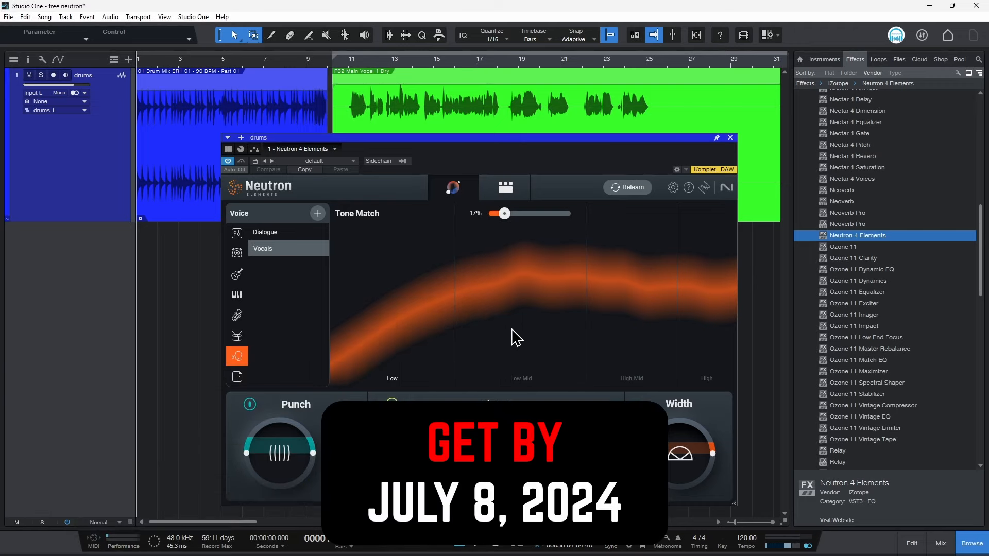
pyautogui.moveTo(628, 187)
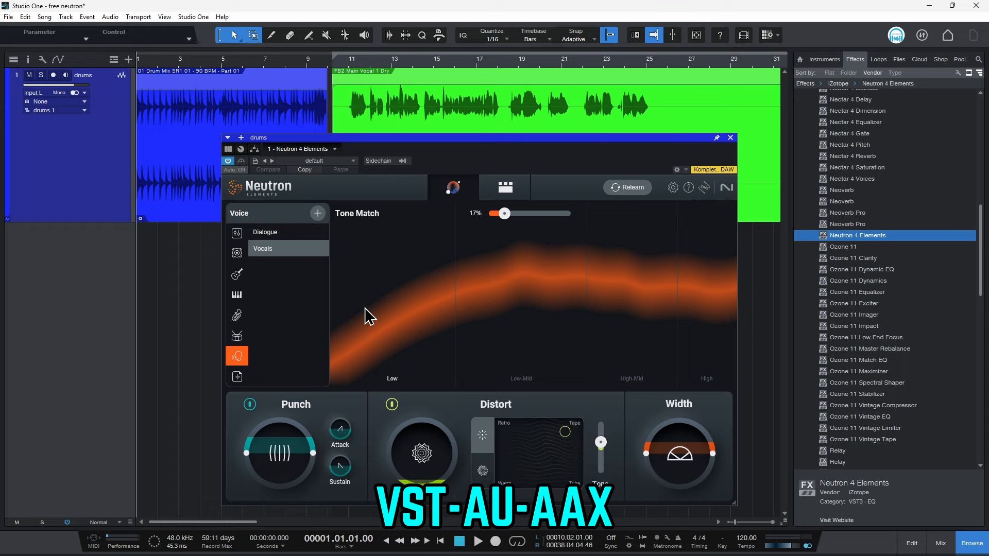
# Open the Import Audio File dialog from Neutron's custom Tone Match target option
pyautogui.click(236, 274)
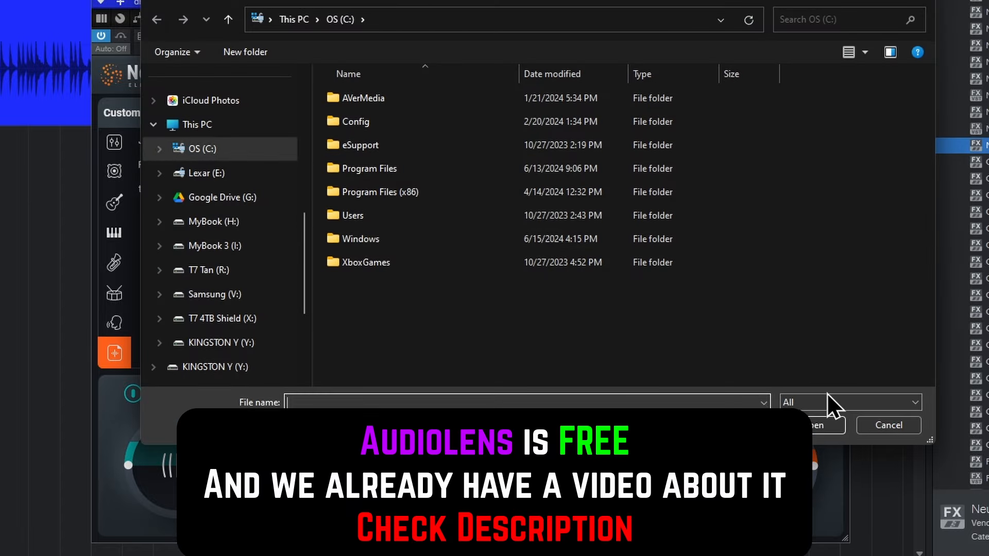
# Cancel the import dialog, leaving the custom targets Joe Rogan, Roe Jogen and test listed
pyautogui.click(888, 425)
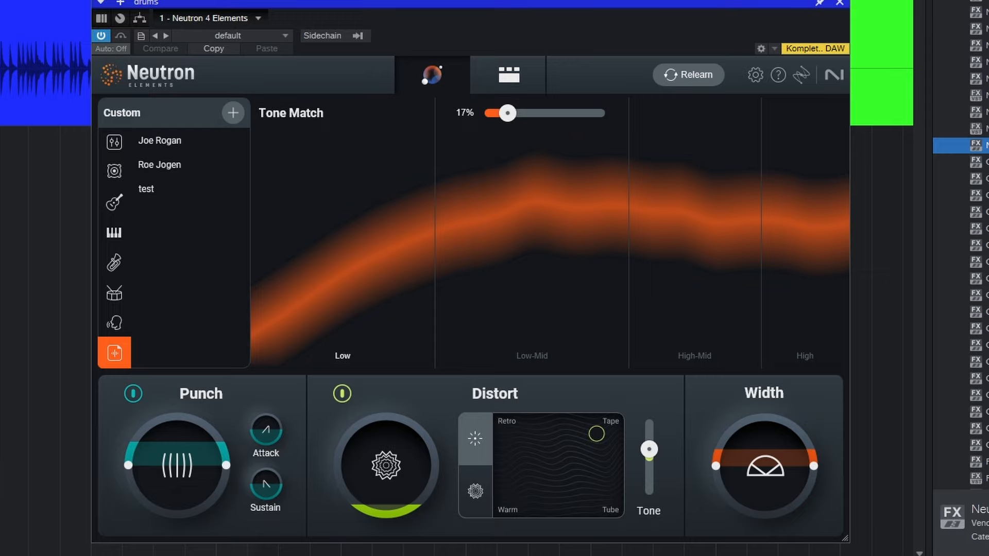
pyautogui.moveTo(519, 148)
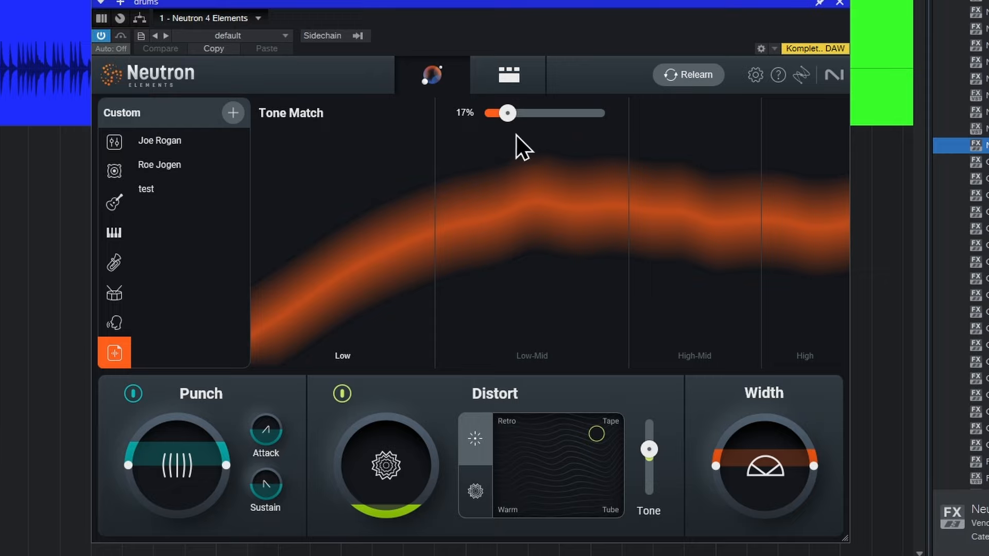
pyautogui.moveTo(685, 90)
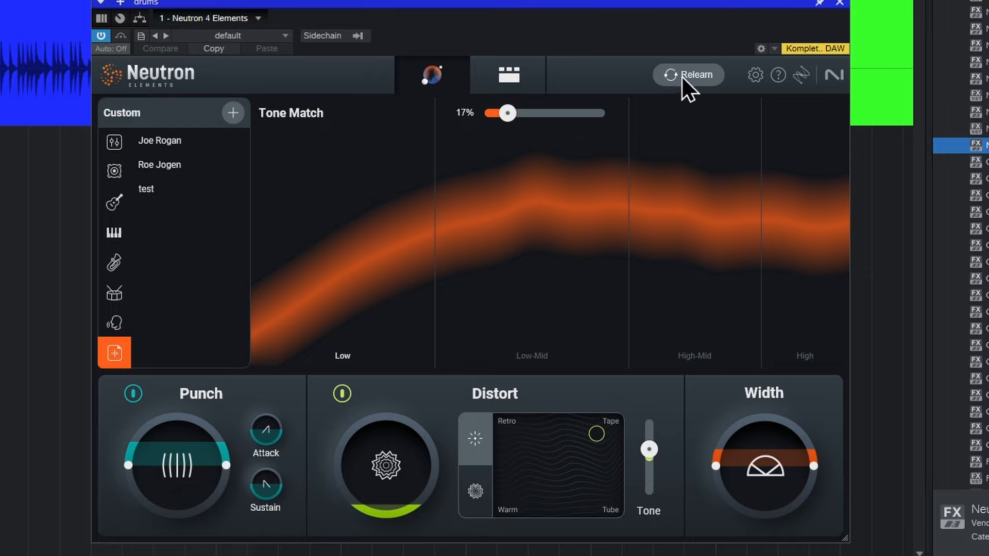
# Relearn the drums audio and target the Percussion category's Drums profile
pyautogui.click(694, 75)
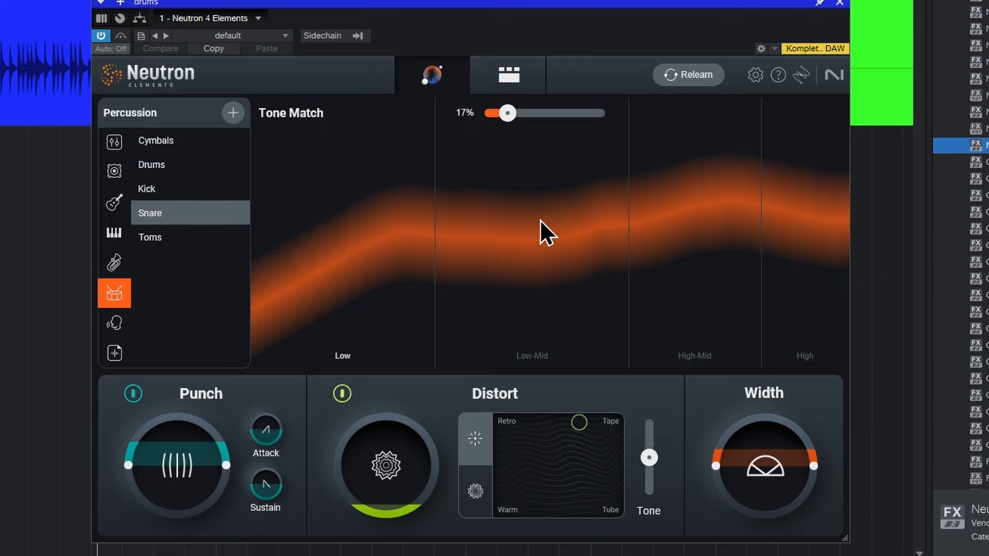
pyautogui.click(151, 165)
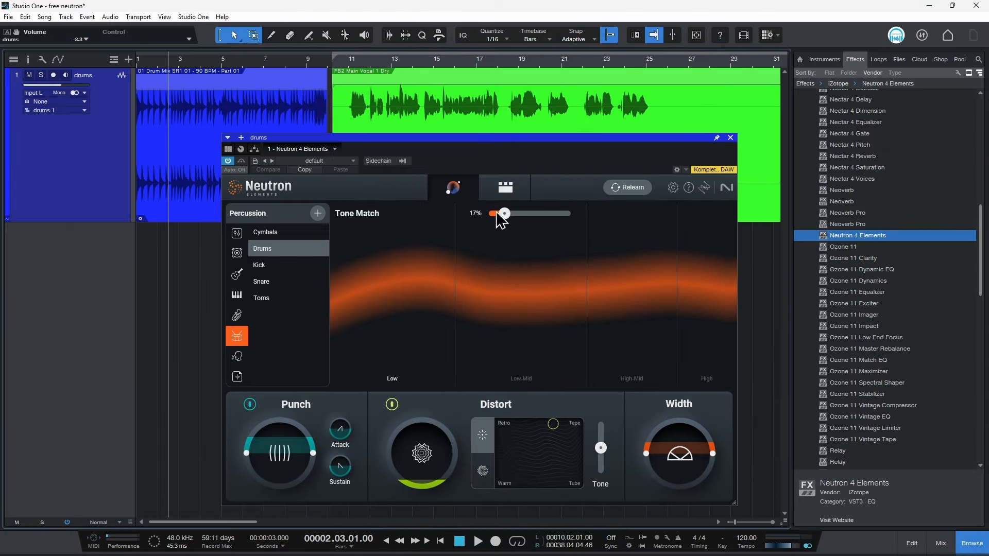
pyautogui.click(505, 187)
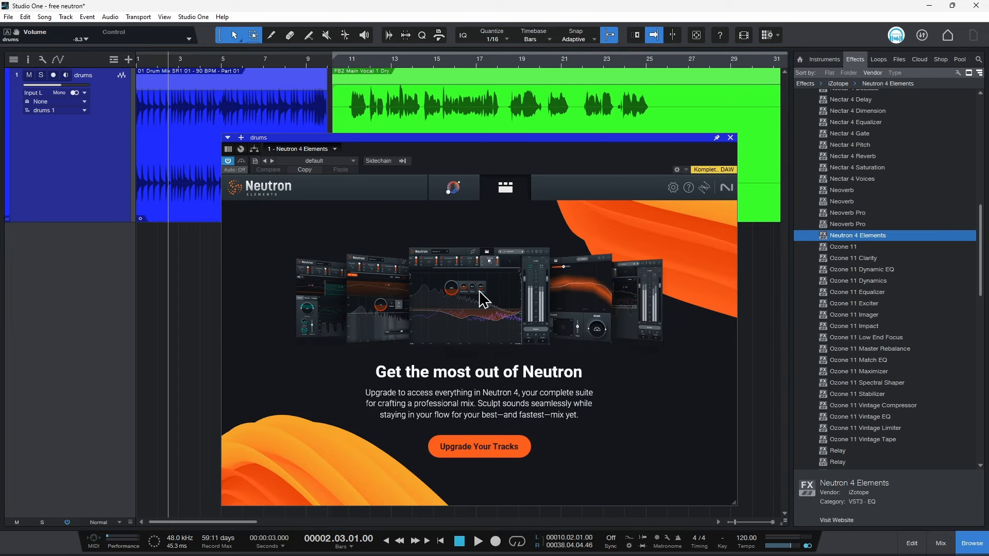
pyautogui.click(453, 188)
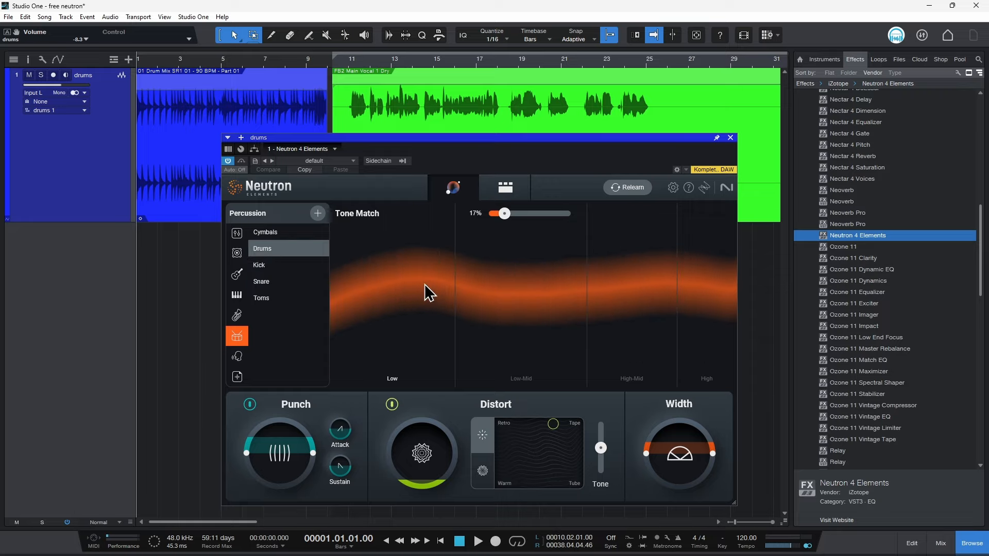
# Play the drums and sweep the Tone Match amount from 95% to 5%, settling at 49%
pyautogui.click(479, 539)
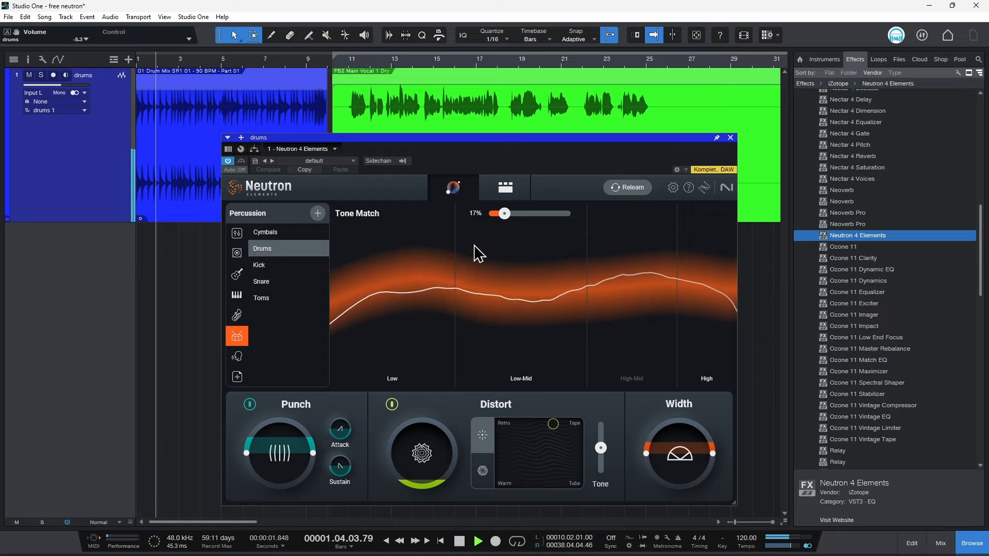
pyautogui.moveTo(503, 214); pyautogui.dragTo(563, 213)
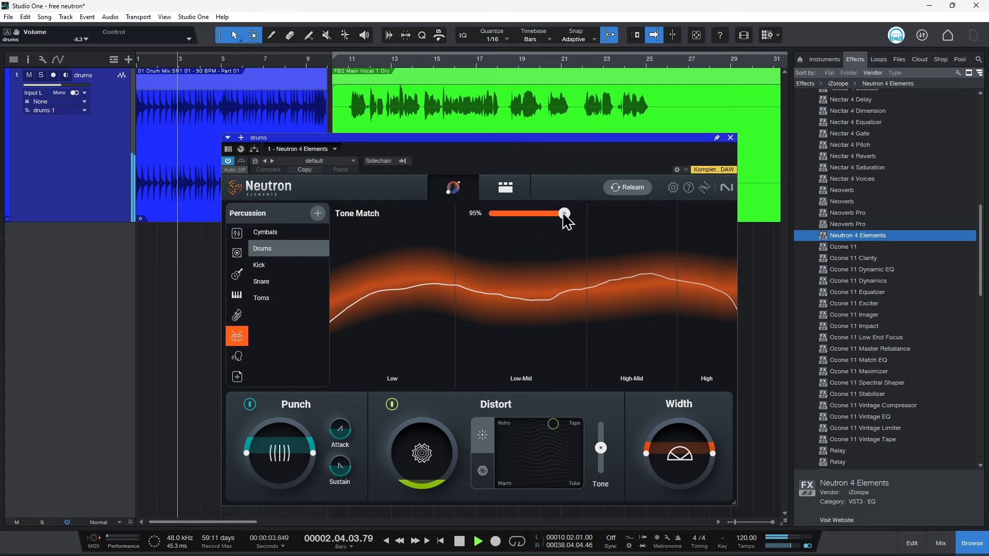
pyautogui.moveTo(563, 213); pyautogui.dragTo(495, 213)
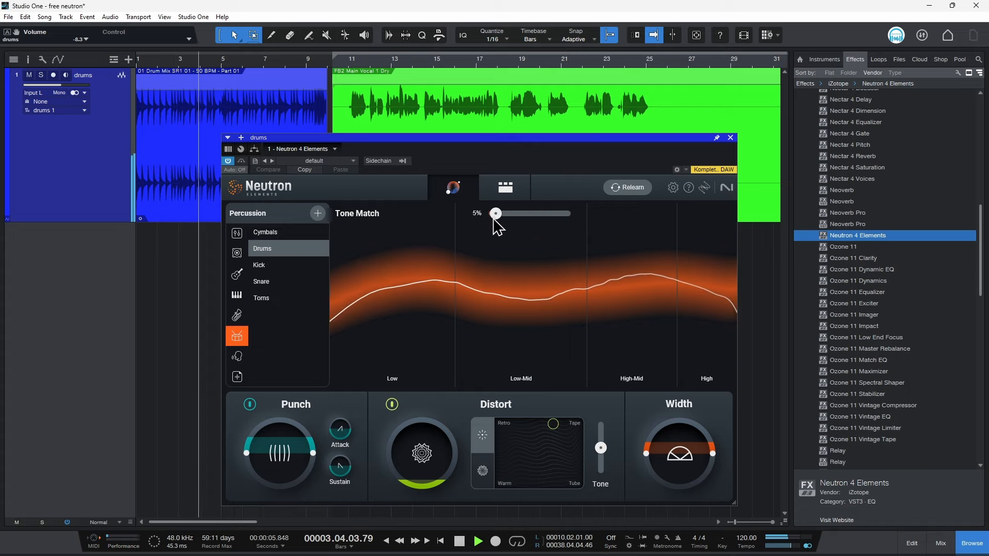
pyautogui.moveTo(495, 213); pyautogui.dragTo(529, 213)
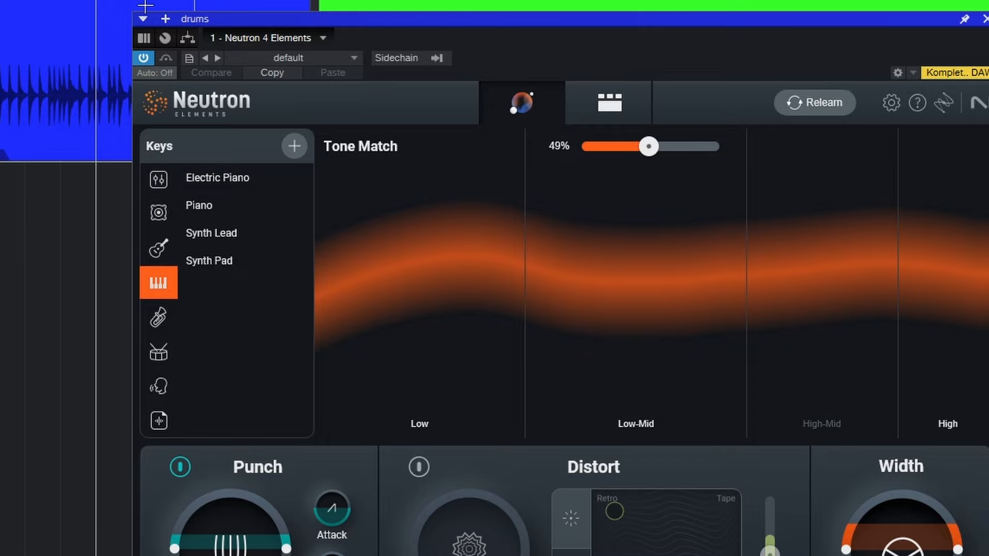
pyautogui.moveTo(386, 291)
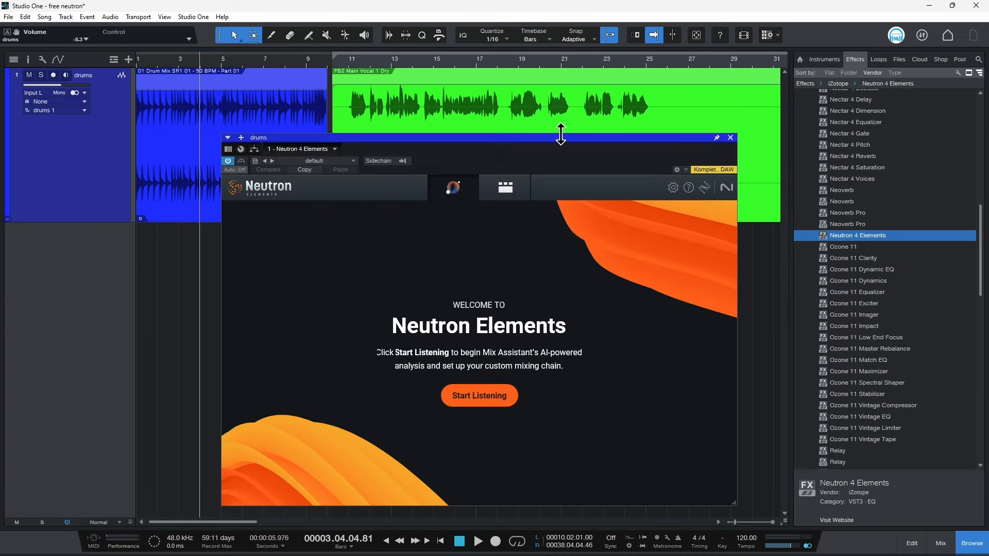
pyautogui.moveTo(354, 76)
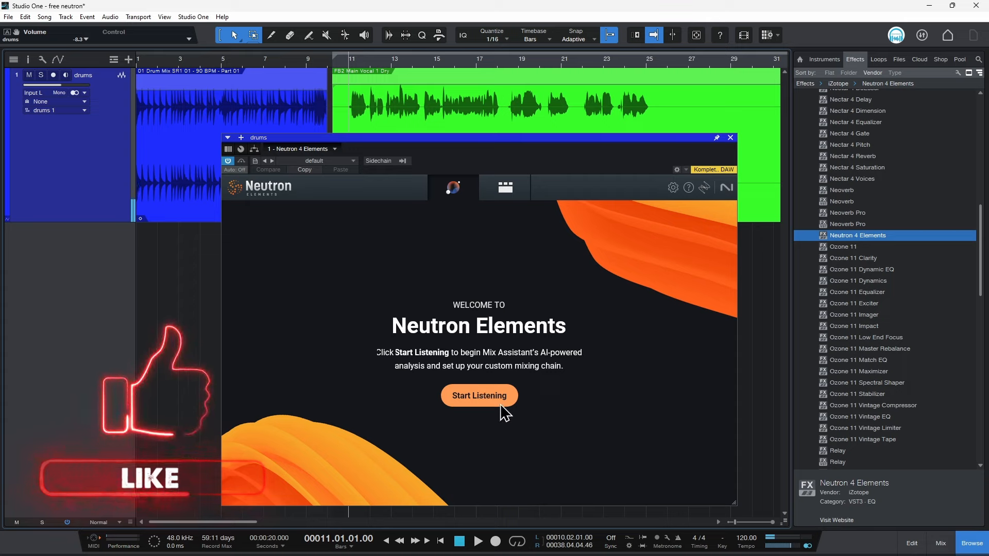
# Start Neutron's listening analysis so it builds a chain targeting Vocals at 49%
pyautogui.click(479, 396)
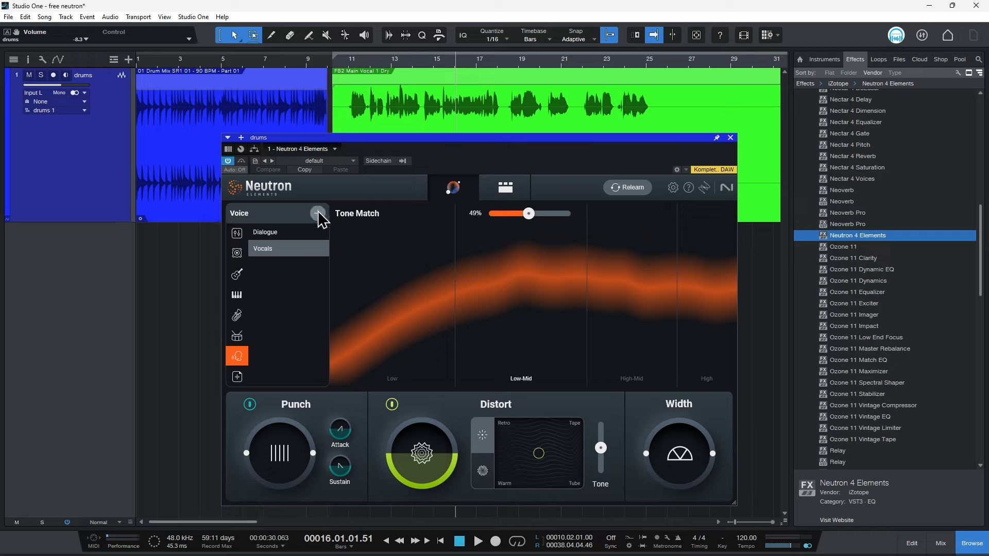
pyautogui.moveTo(319, 213)
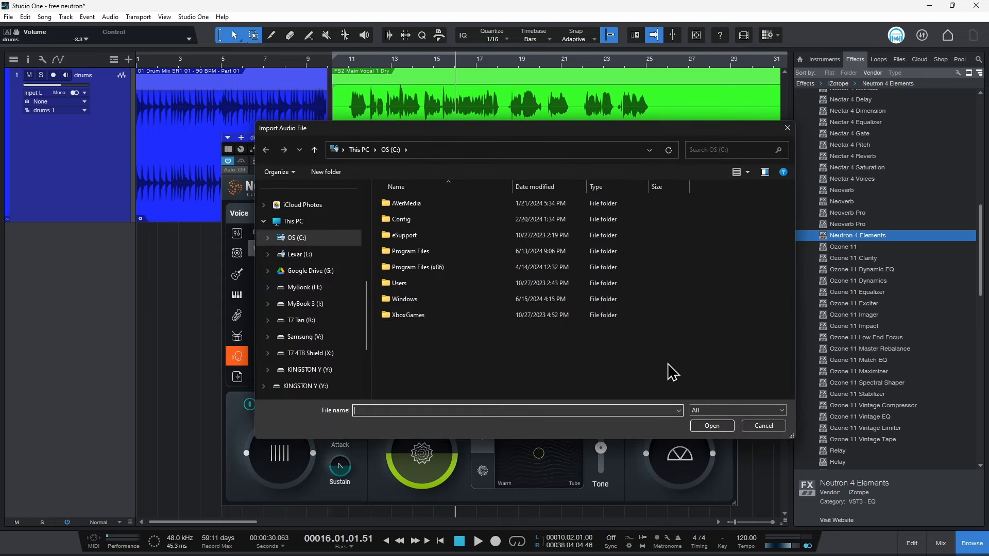
pyautogui.click(764, 426)
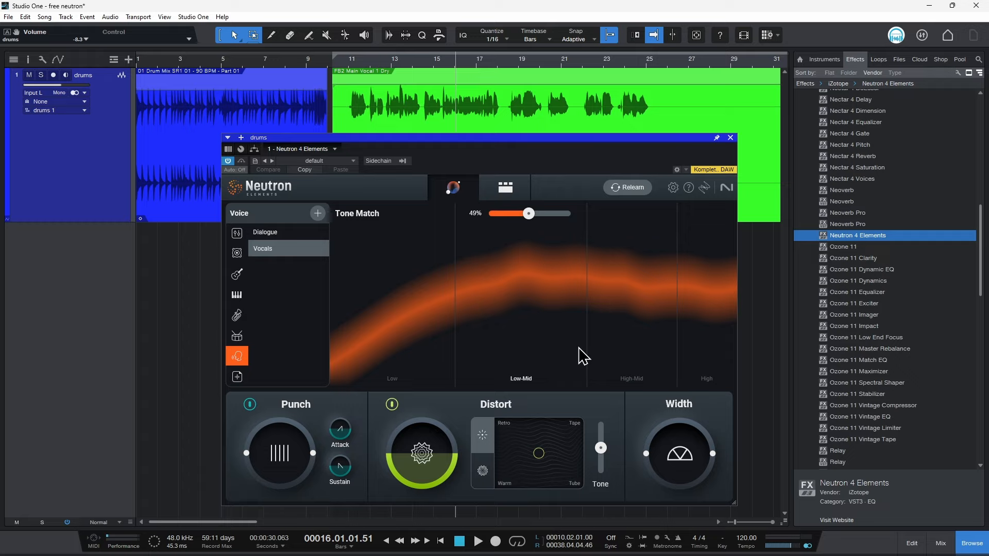
# Lower the vocal Tone Match amount from 49% to 41%
pyautogui.moveTo(529, 213); pyautogui.dragTo(523, 214)
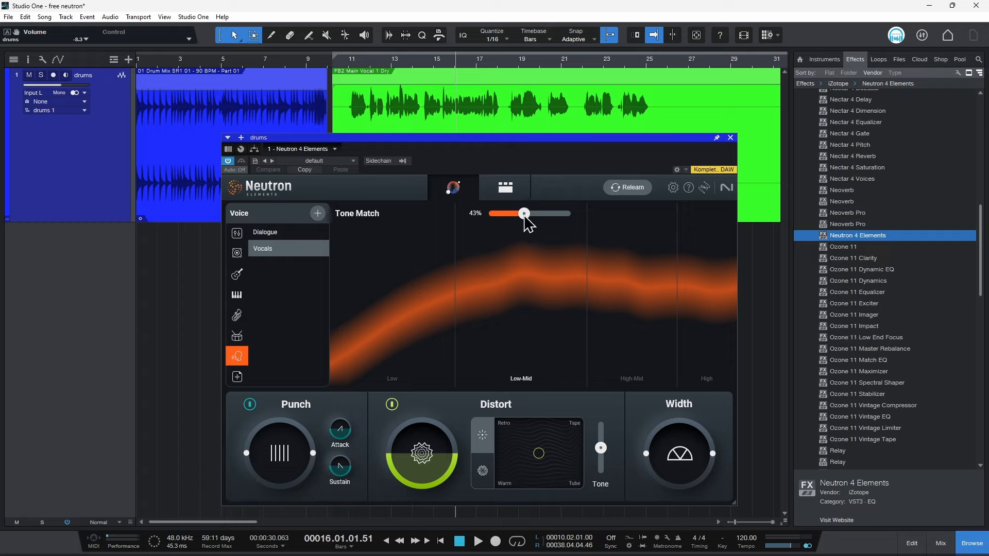
pyautogui.moveTo(524, 213); pyautogui.dragTo(522, 213)
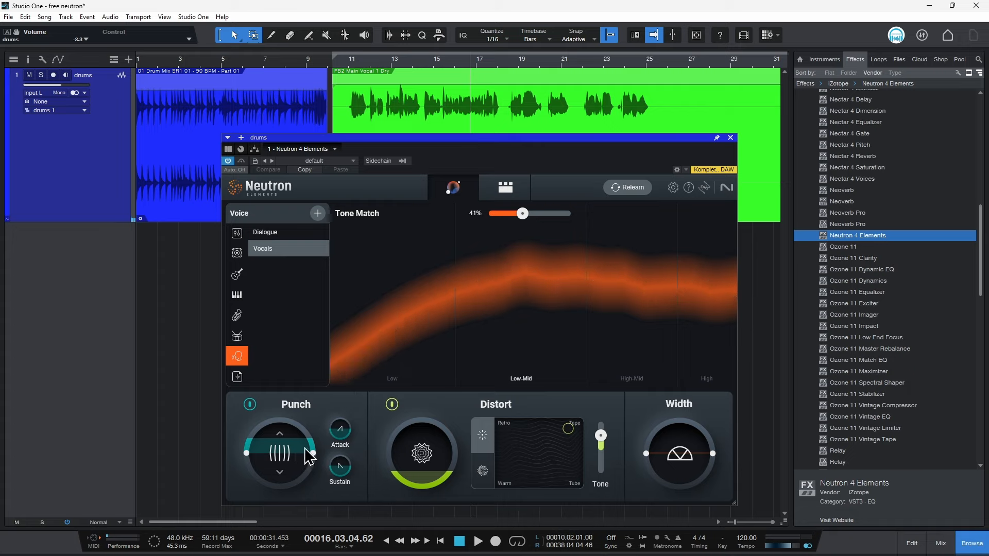
pyautogui.moveTo(307, 456)
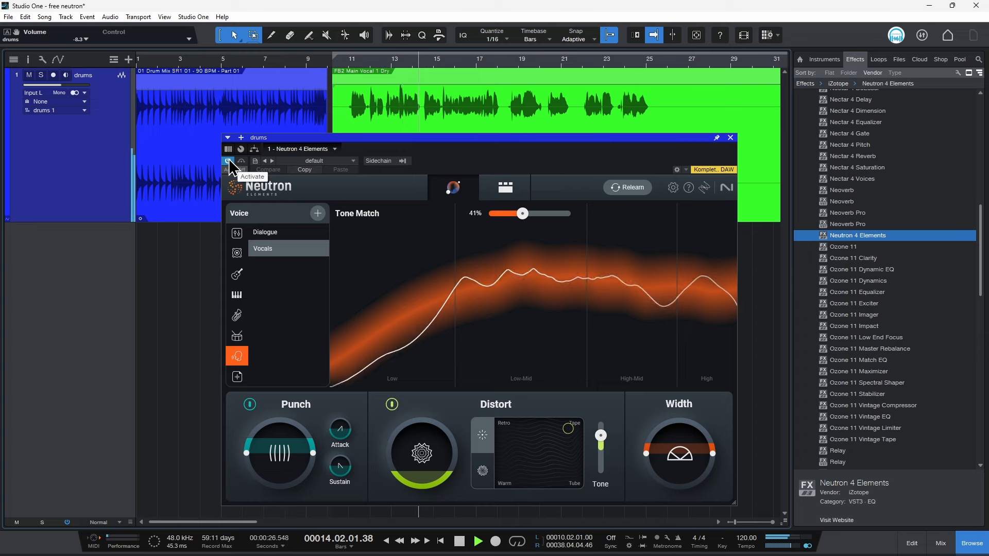
pyautogui.click(227, 161)
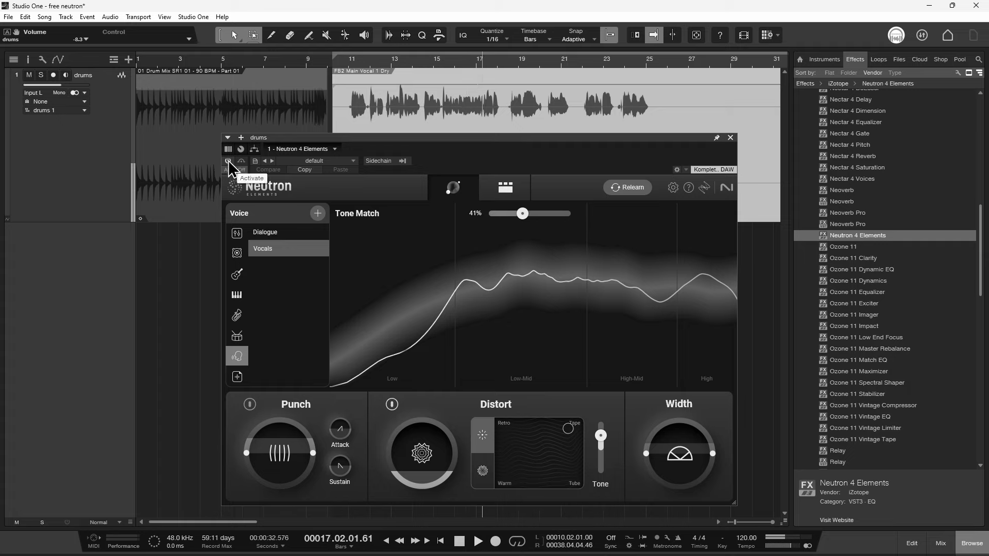
pyautogui.click(228, 161)
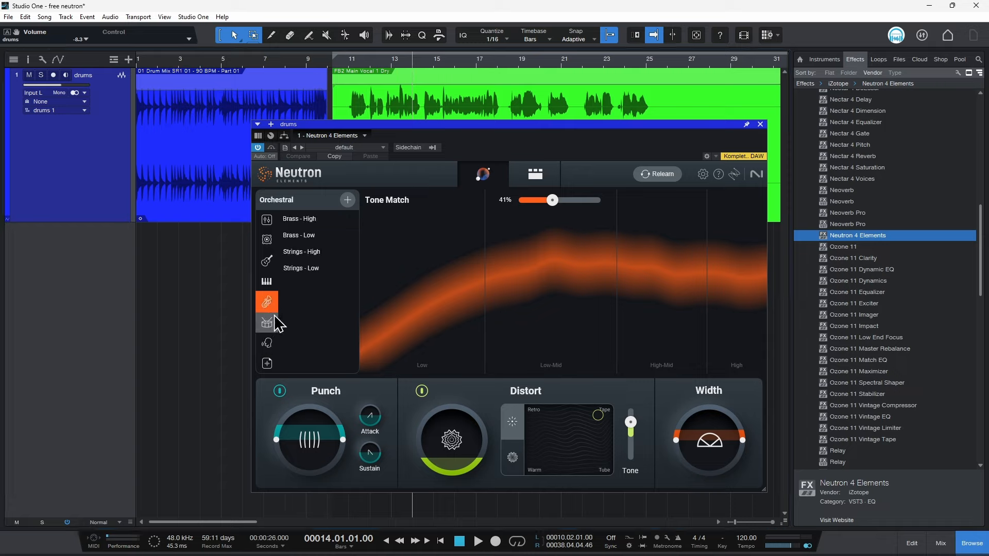
pyautogui.click(267, 322)
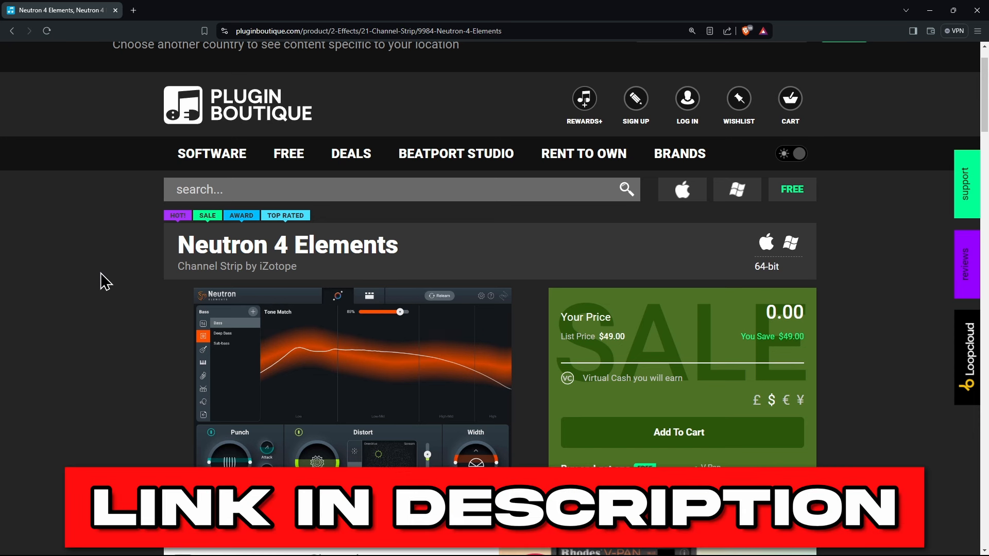
# Scroll the Neutron 4 Elements product page past its free-gift offer and back up
pyautogui.scroll(-3)
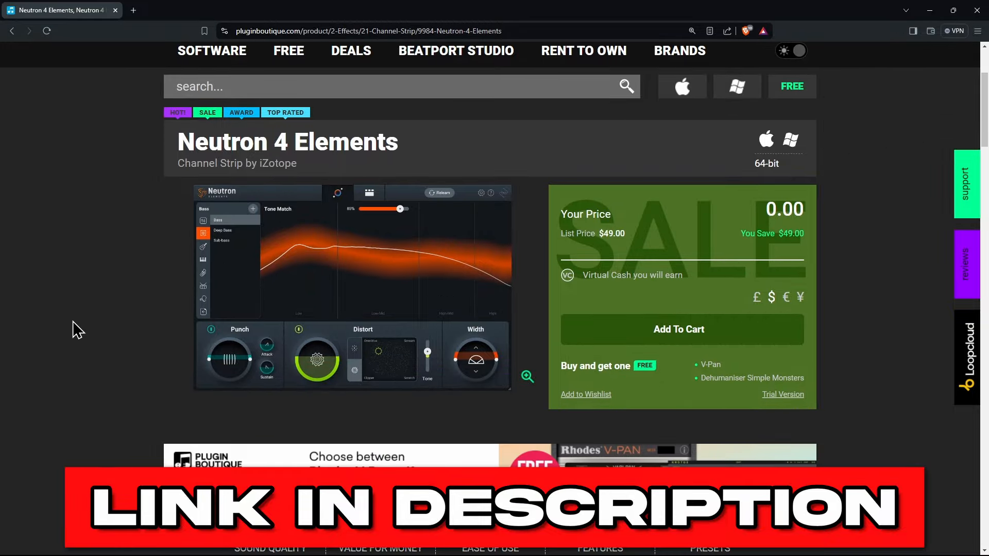
pyautogui.scroll(3)
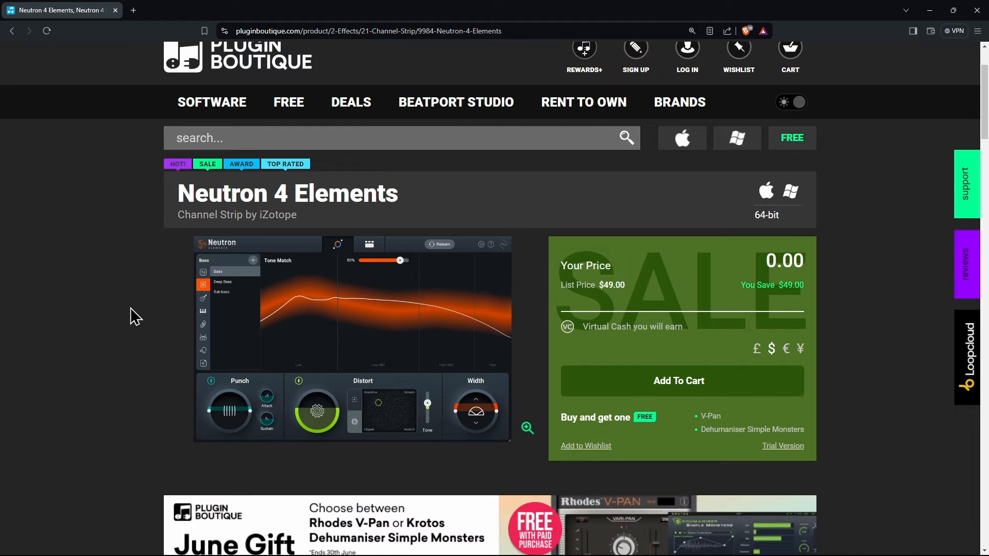
pyautogui.moveTo(164, 295)
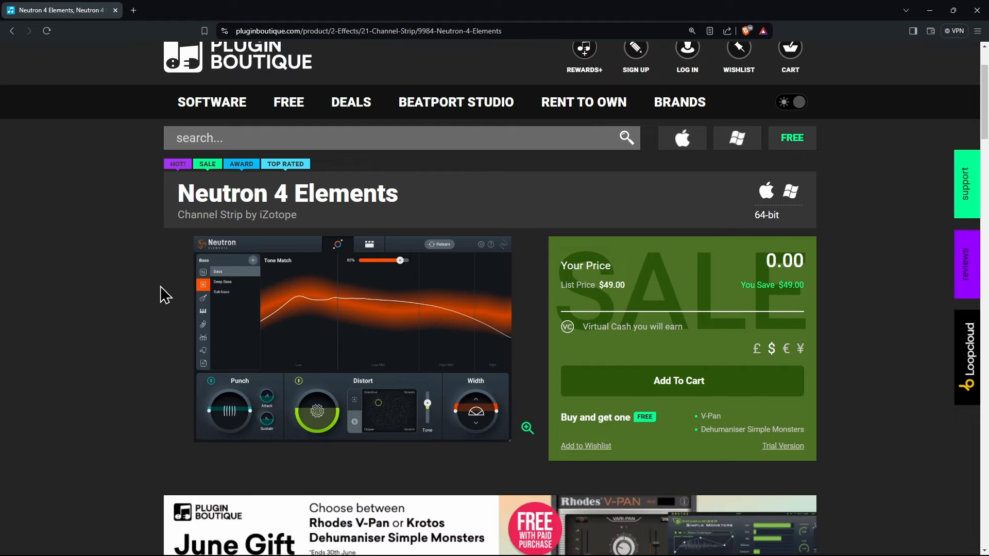